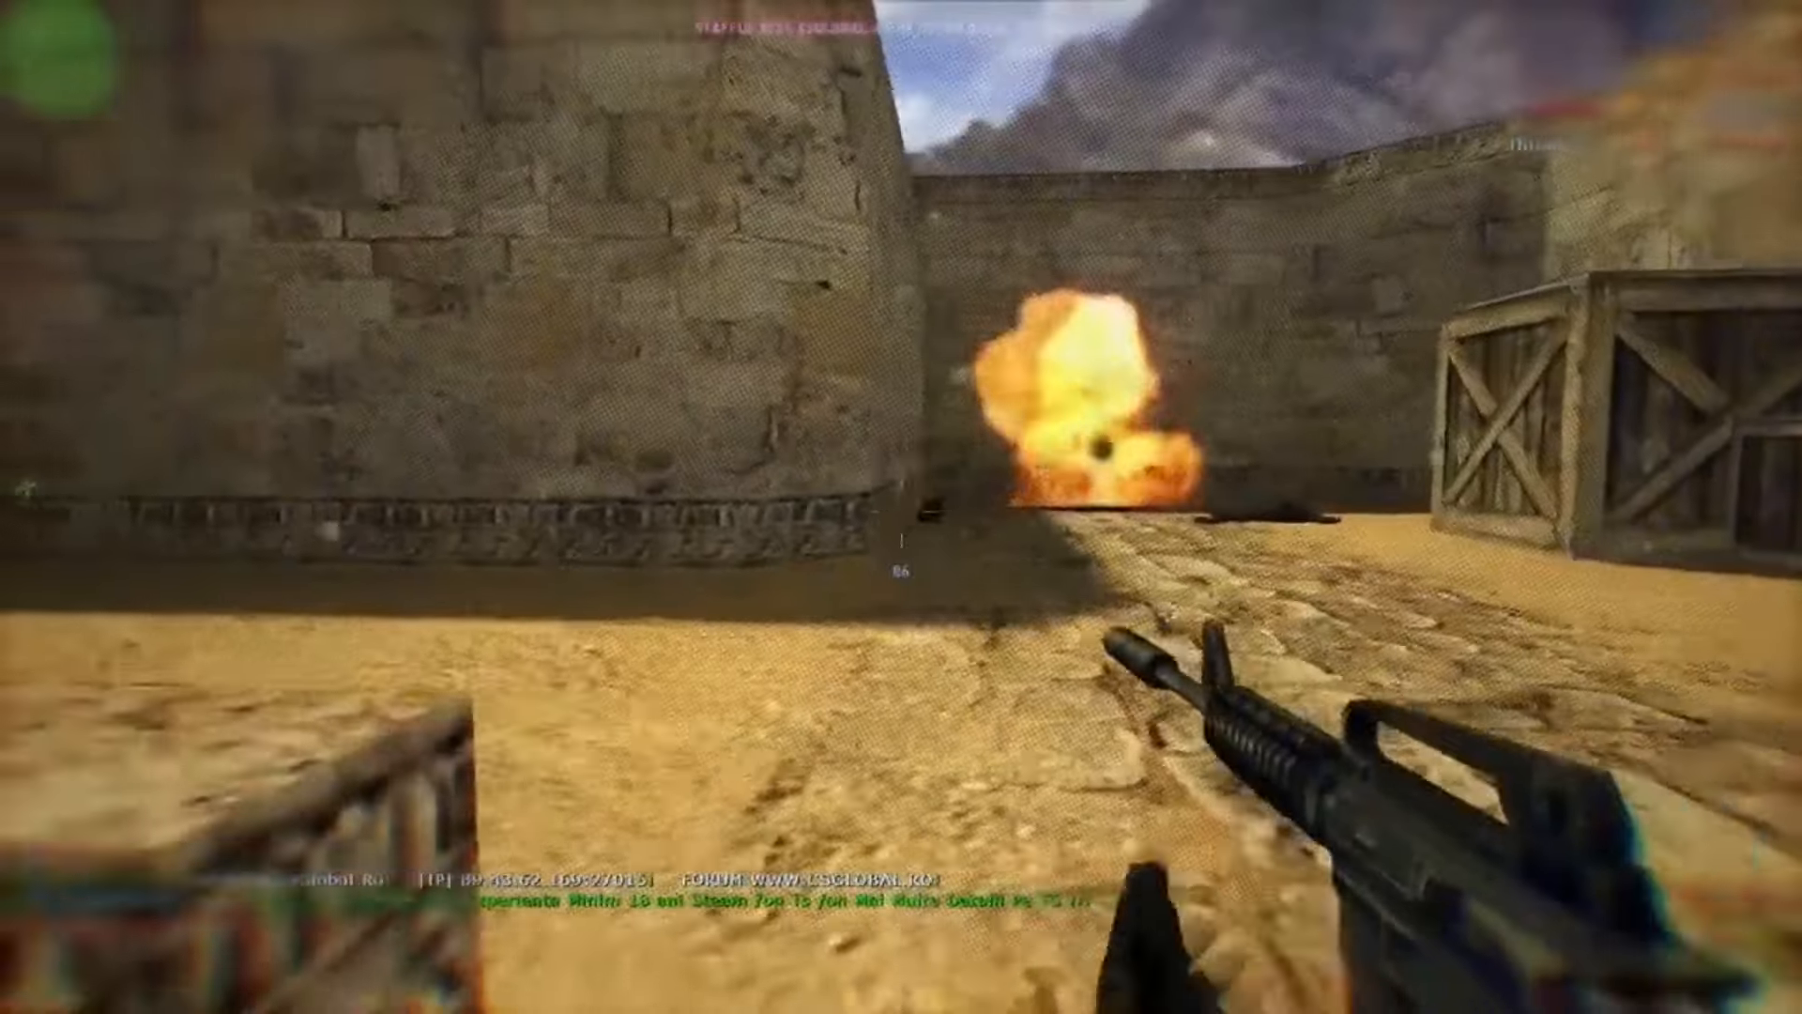
pyautogui.press('tab')
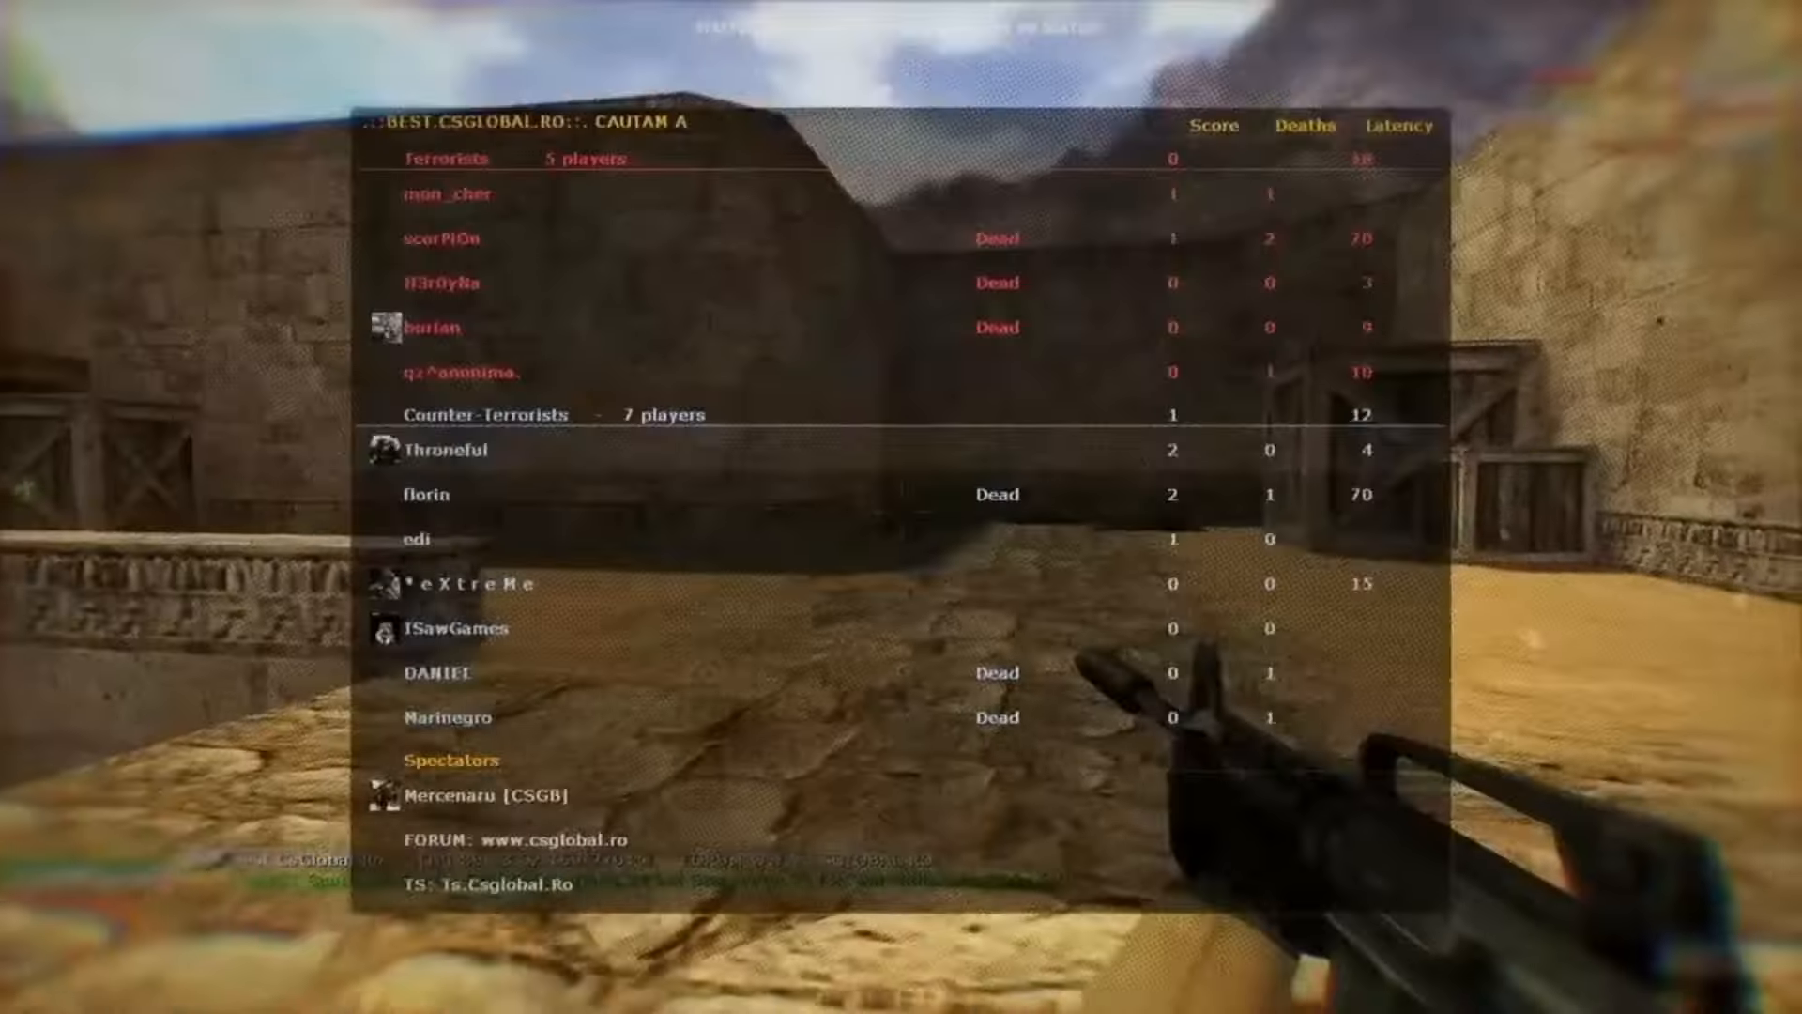